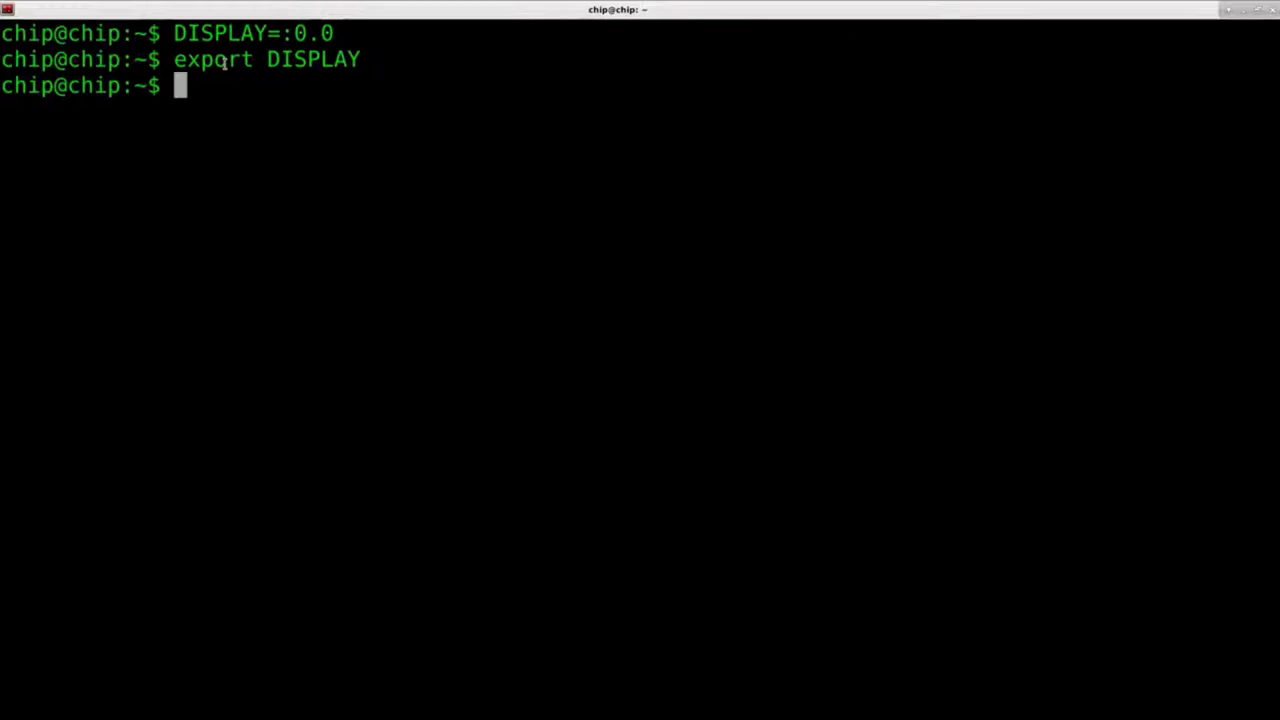
Run xrandr and highlight the TV's current 1360 x 768 resolution in its output
{"action": "type", "text": "xrandr"}
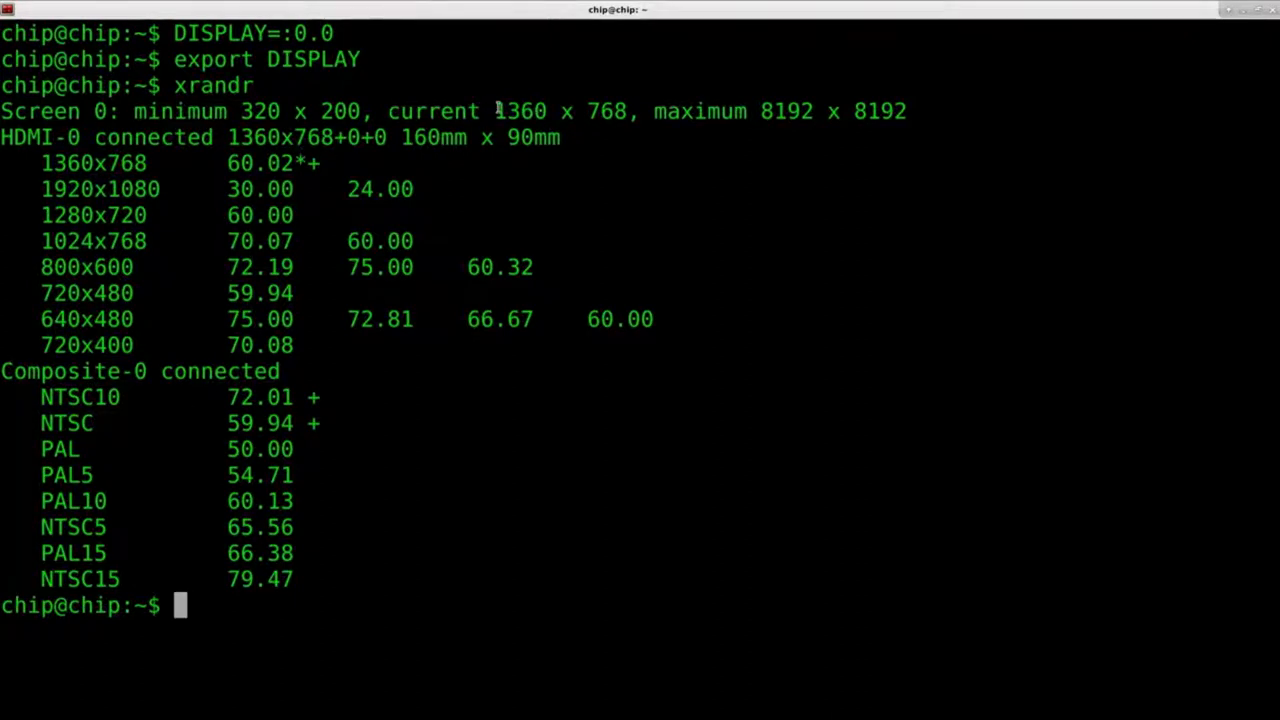
{"action": "double_click", "coordinate": [558, 110]}
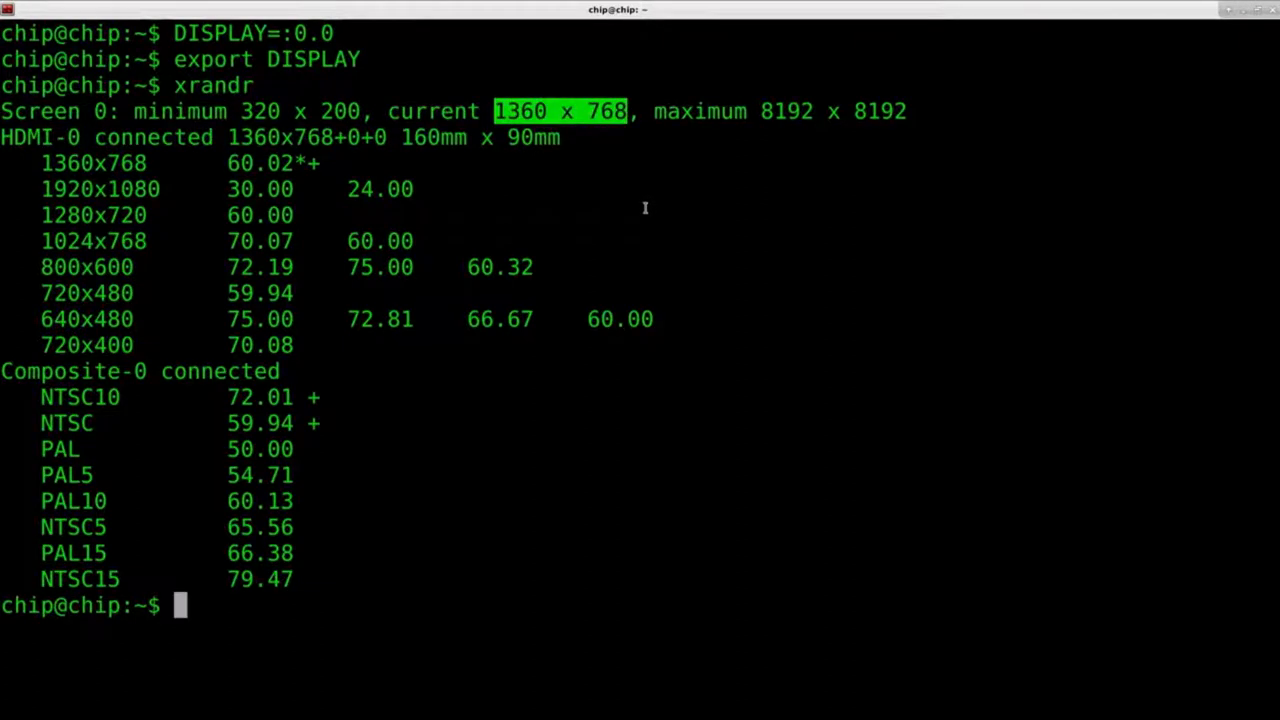
Enter 'mplayer -fs -zoom -x 1360 -y 768 /tmp/yt/2.mp4' at the prompt
{"action": "type", "text": "mpla"}
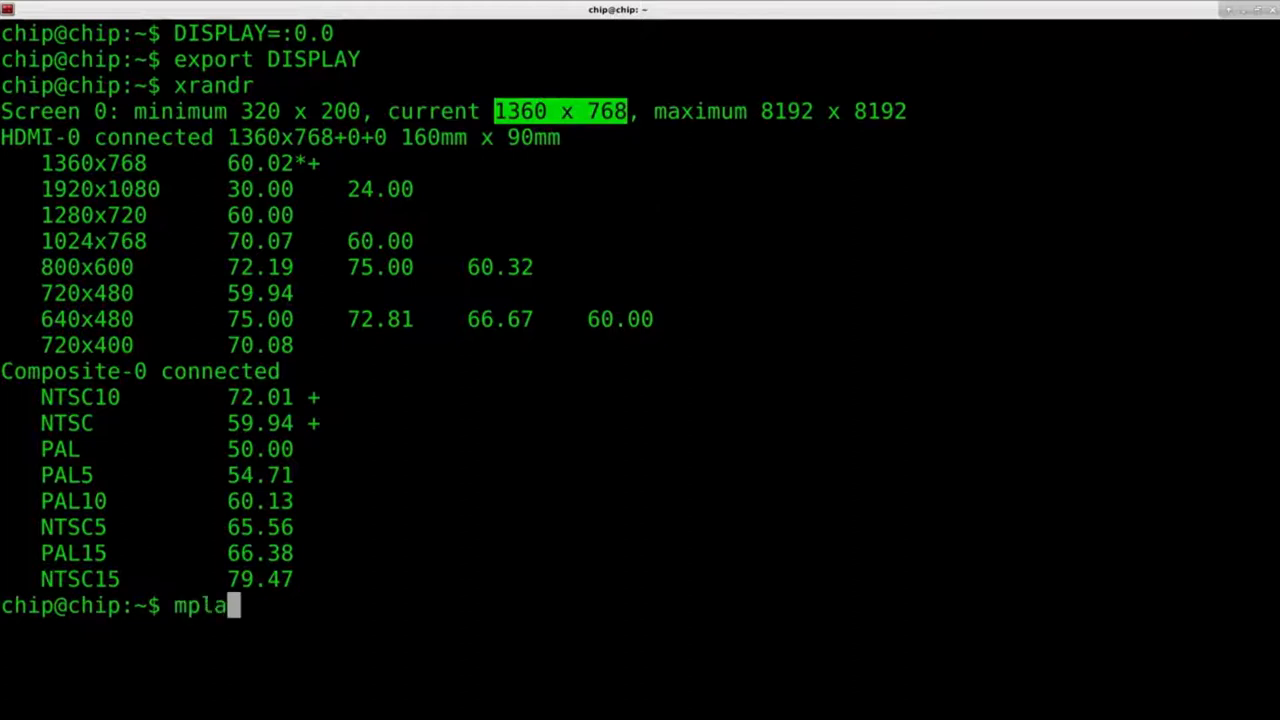
{"action": "type", "text": "yer"}
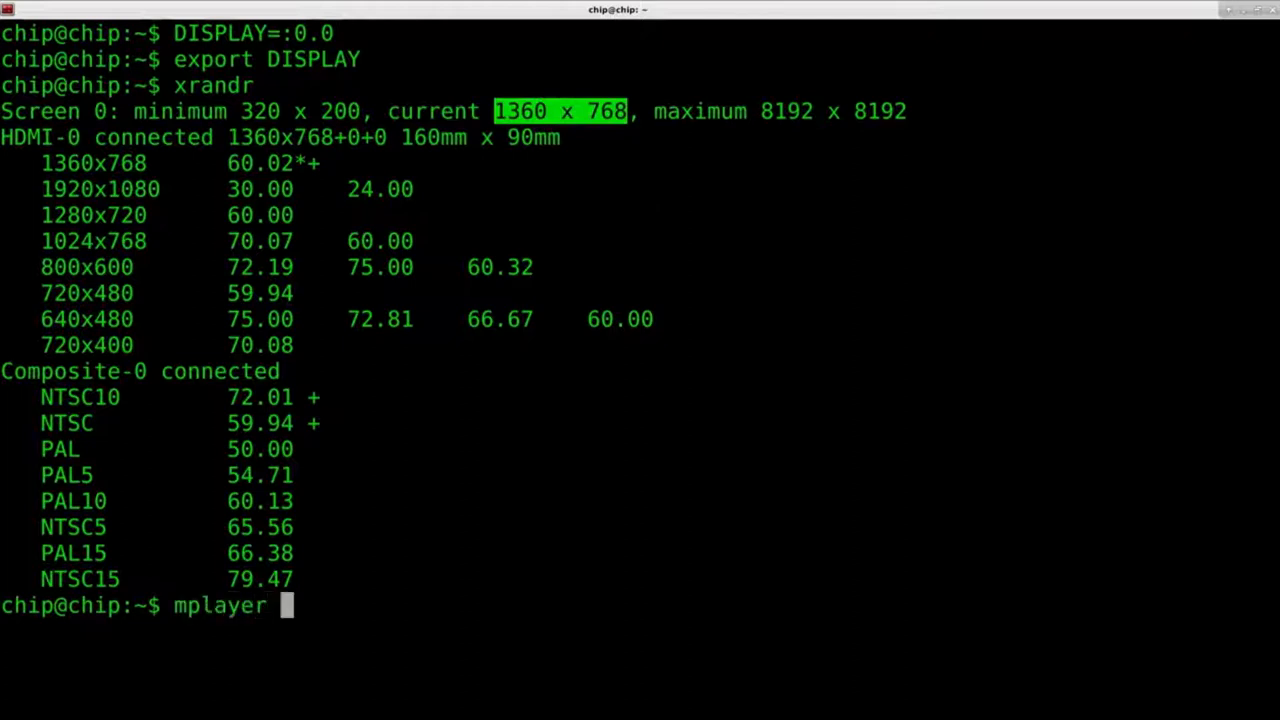
{"action": "type", "text": "-fs"}
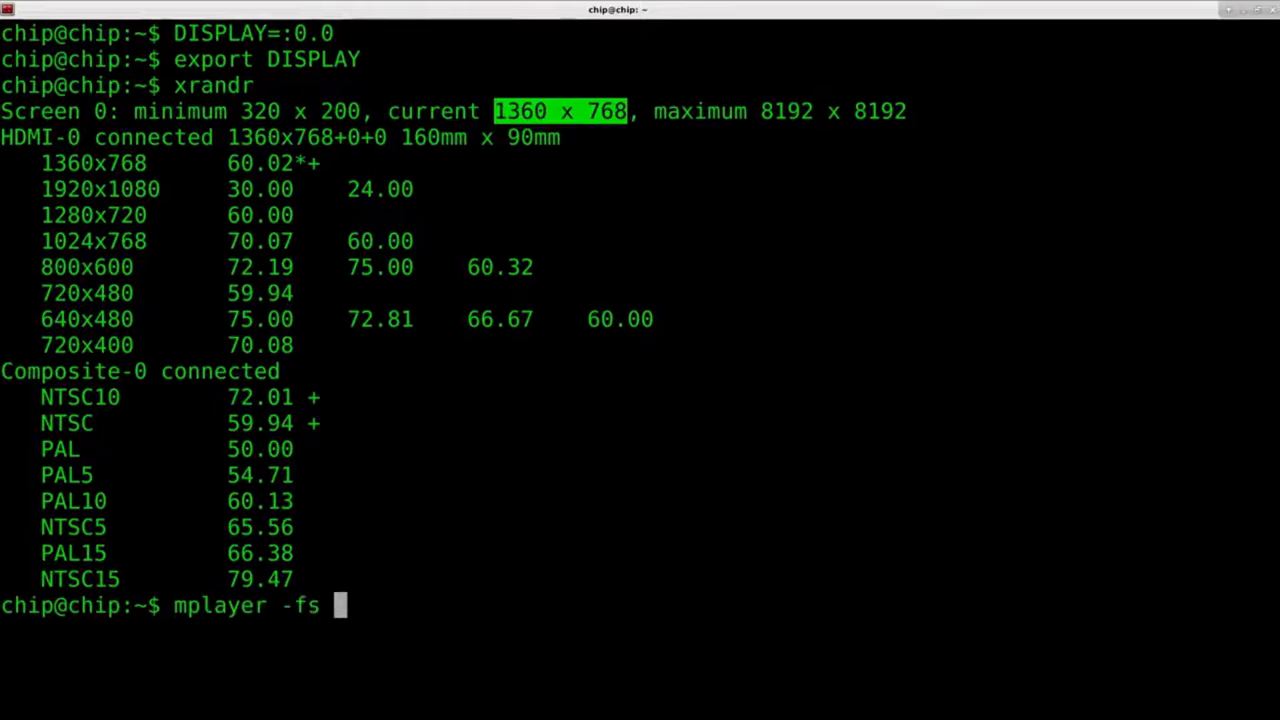
{"action": "type", "text": "-z"}
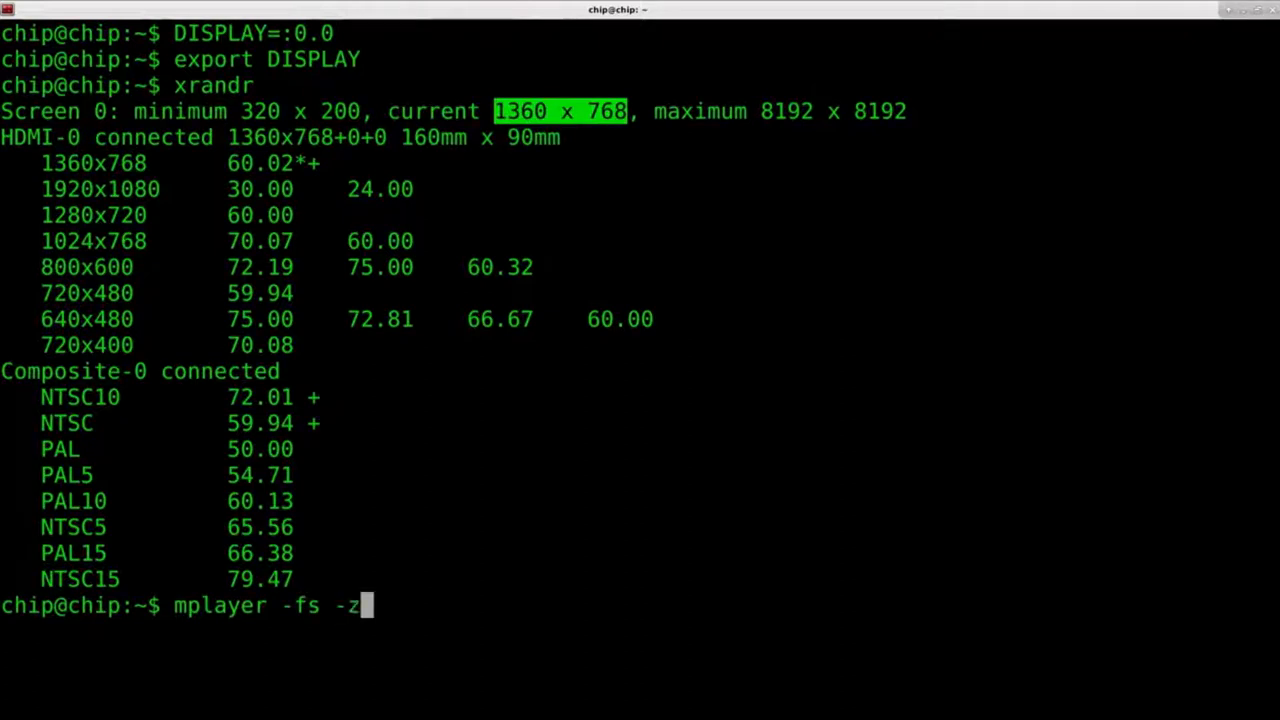
{"action": "type", "text": "oom -"}
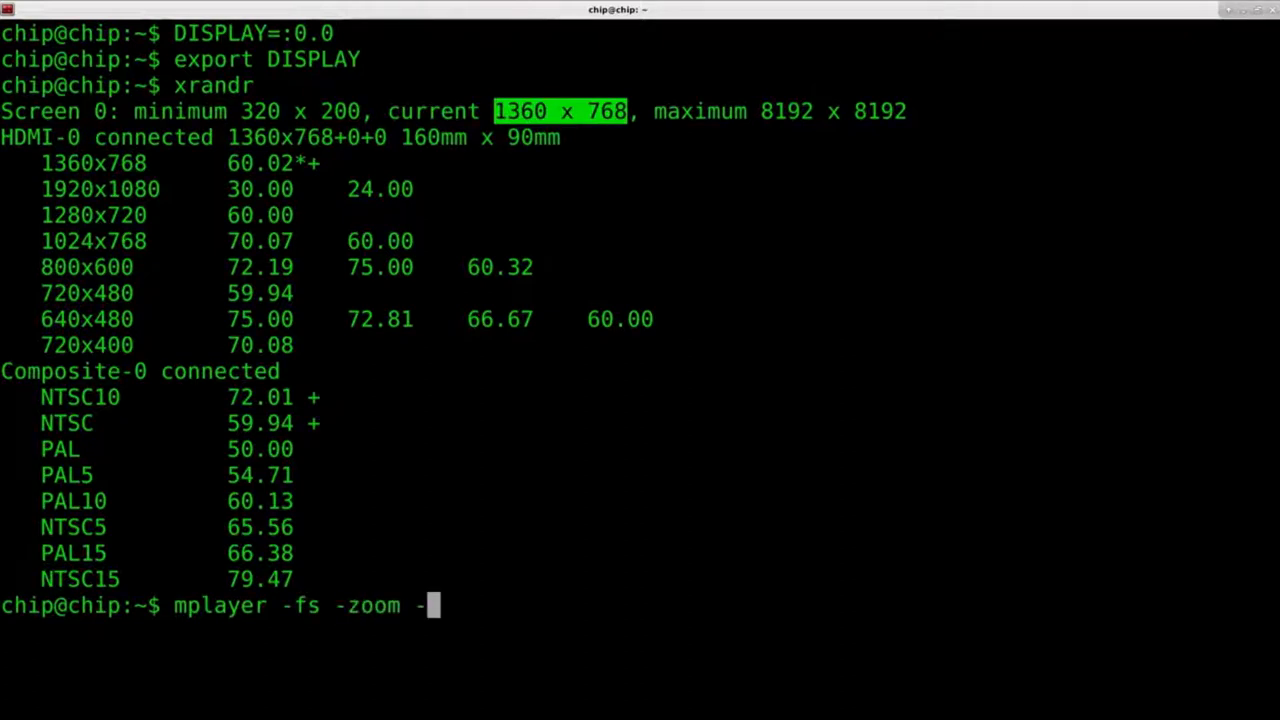
{"action": "type", "text": "x"}
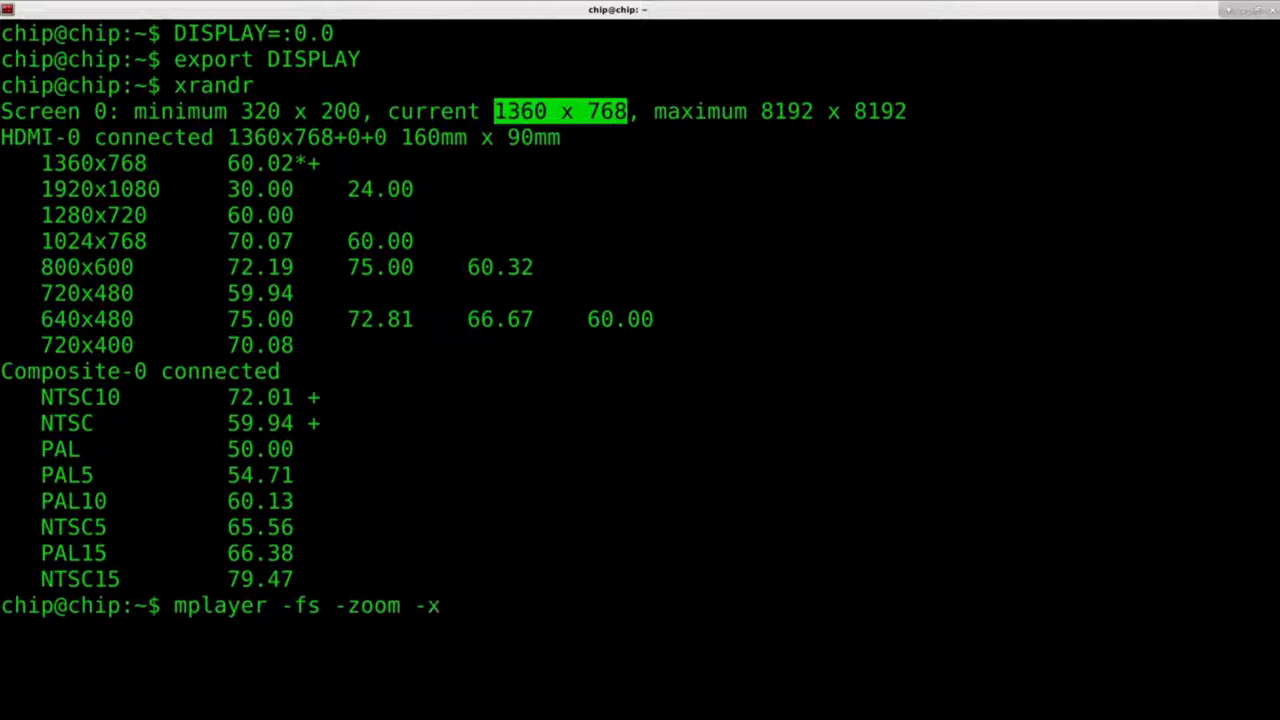
{"action": "type", "text": "13"}
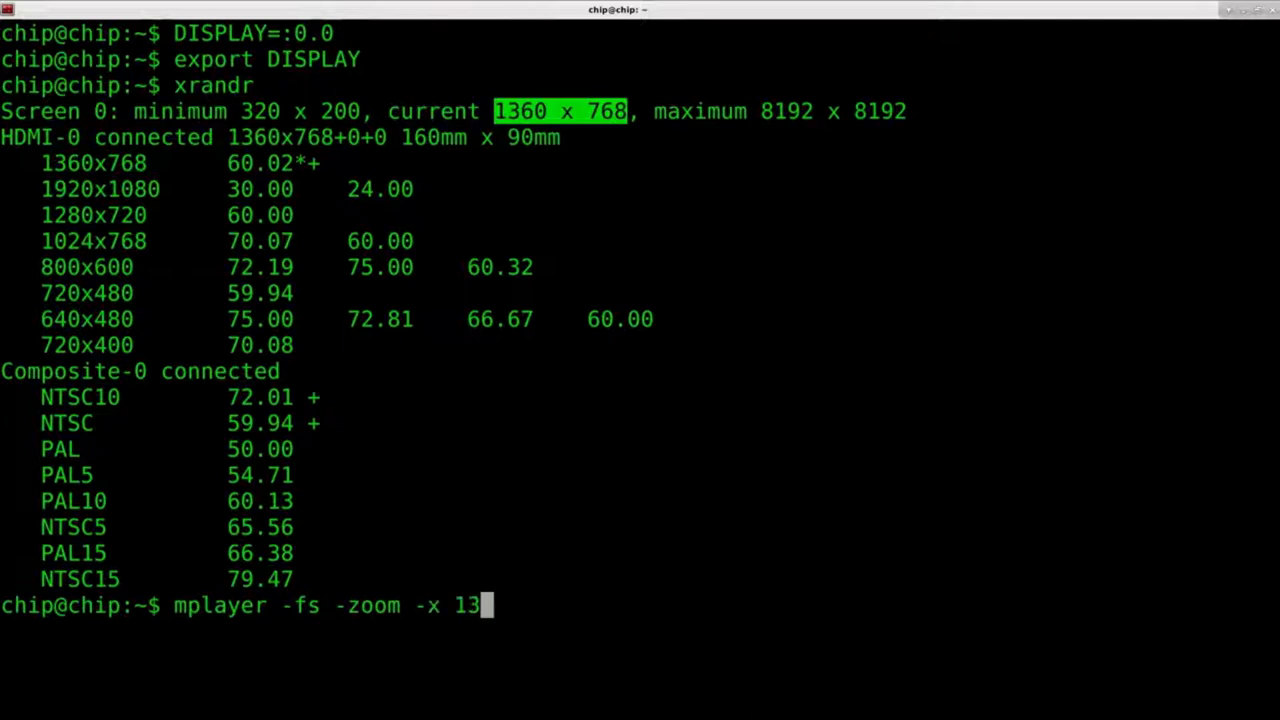
{"action": "type", "text": "60"}
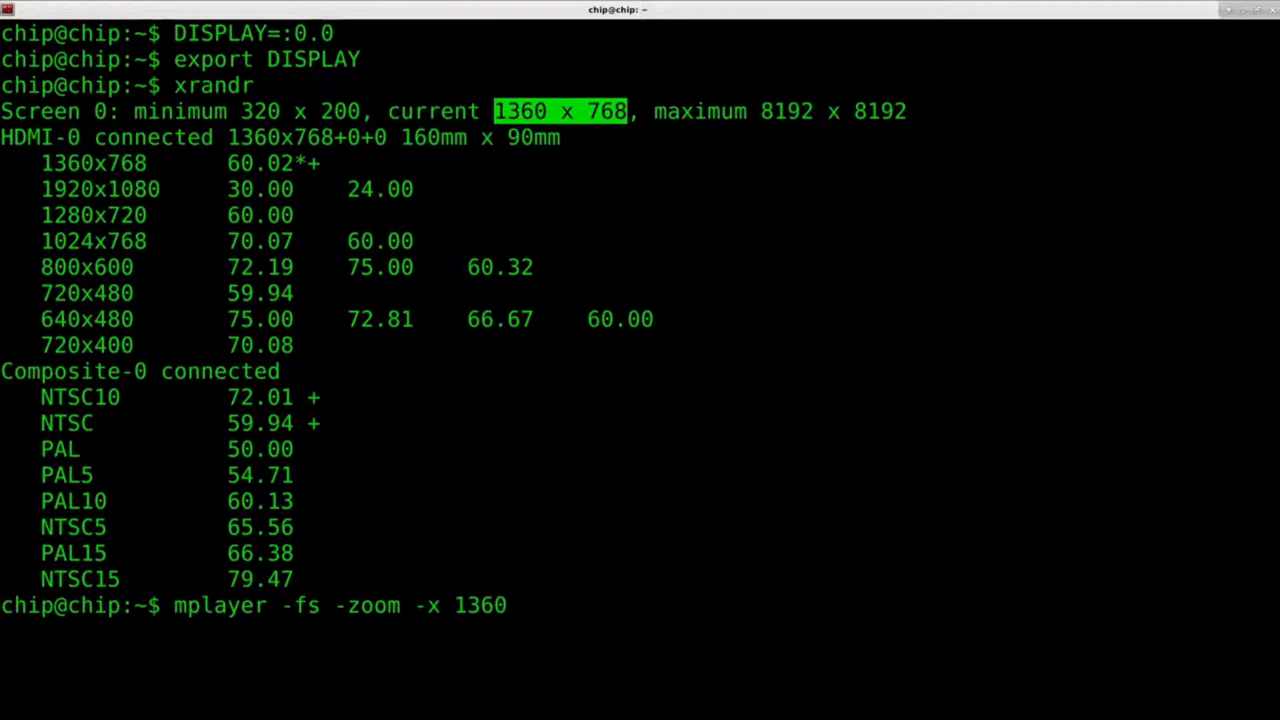
{"action": "type", "text": "-y"}
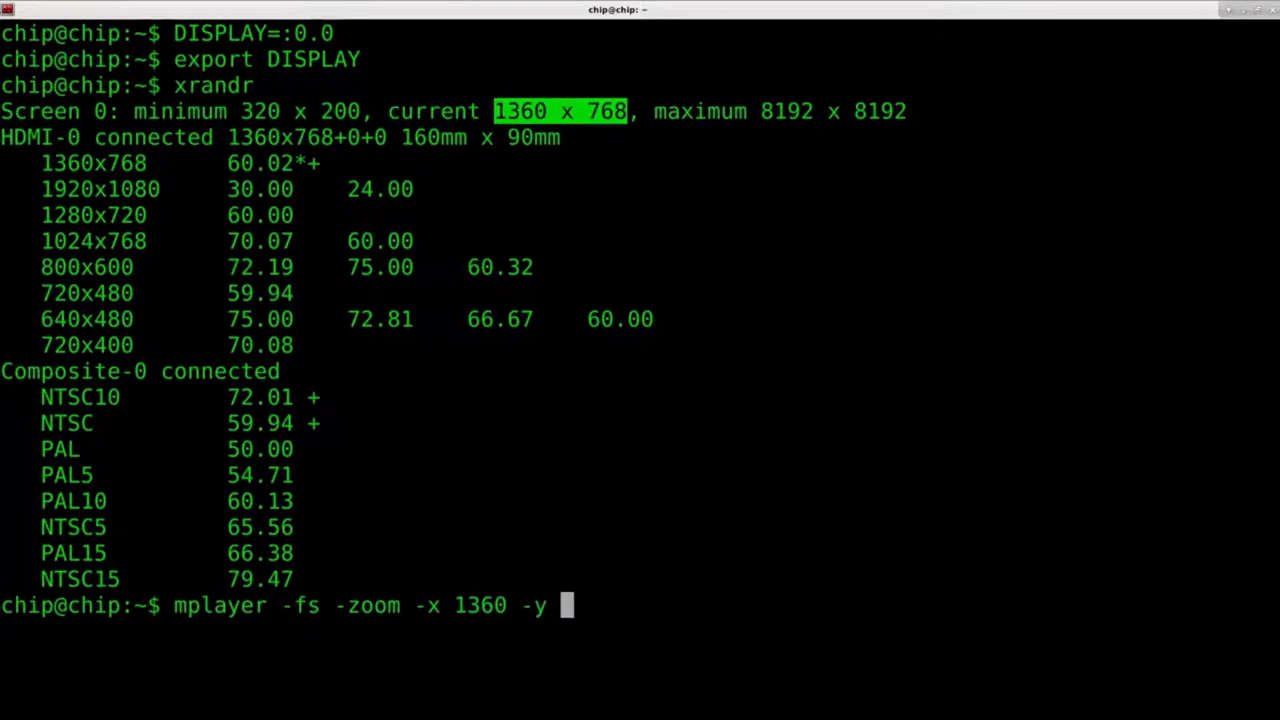
{"action": "type", "text": "768 /tmp"}
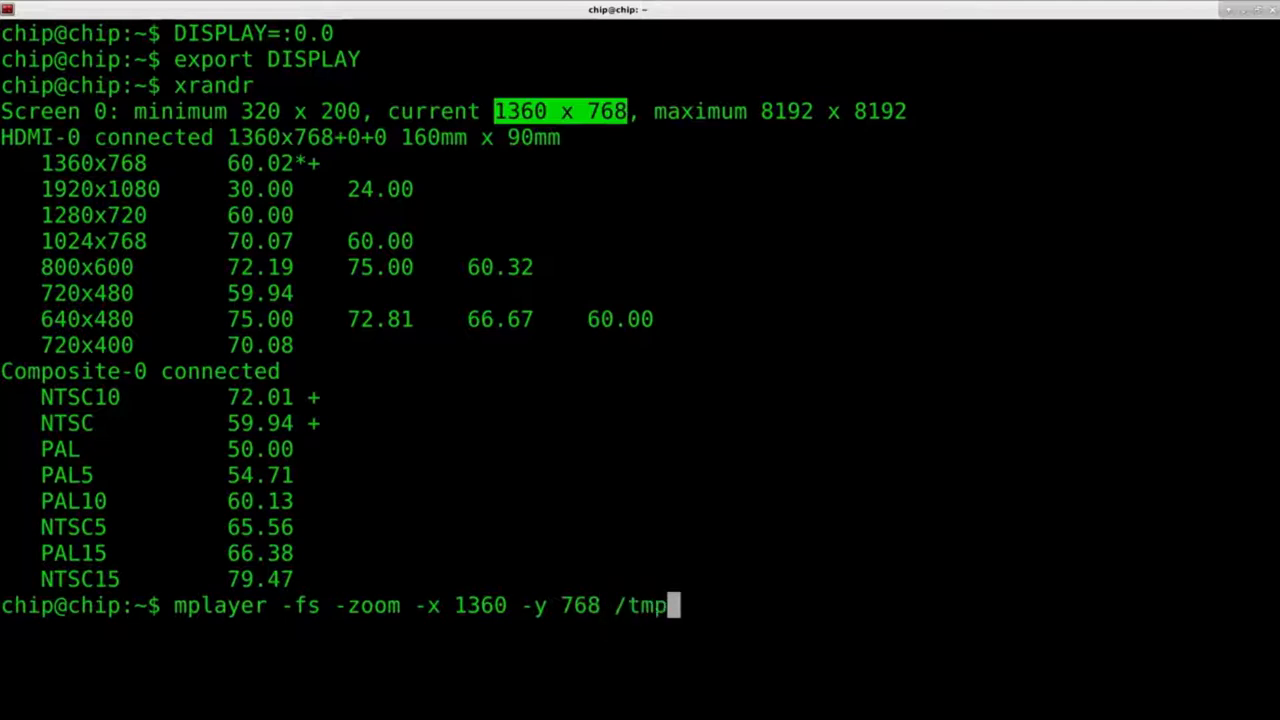
{"action": "type", "text": "/yt/"}
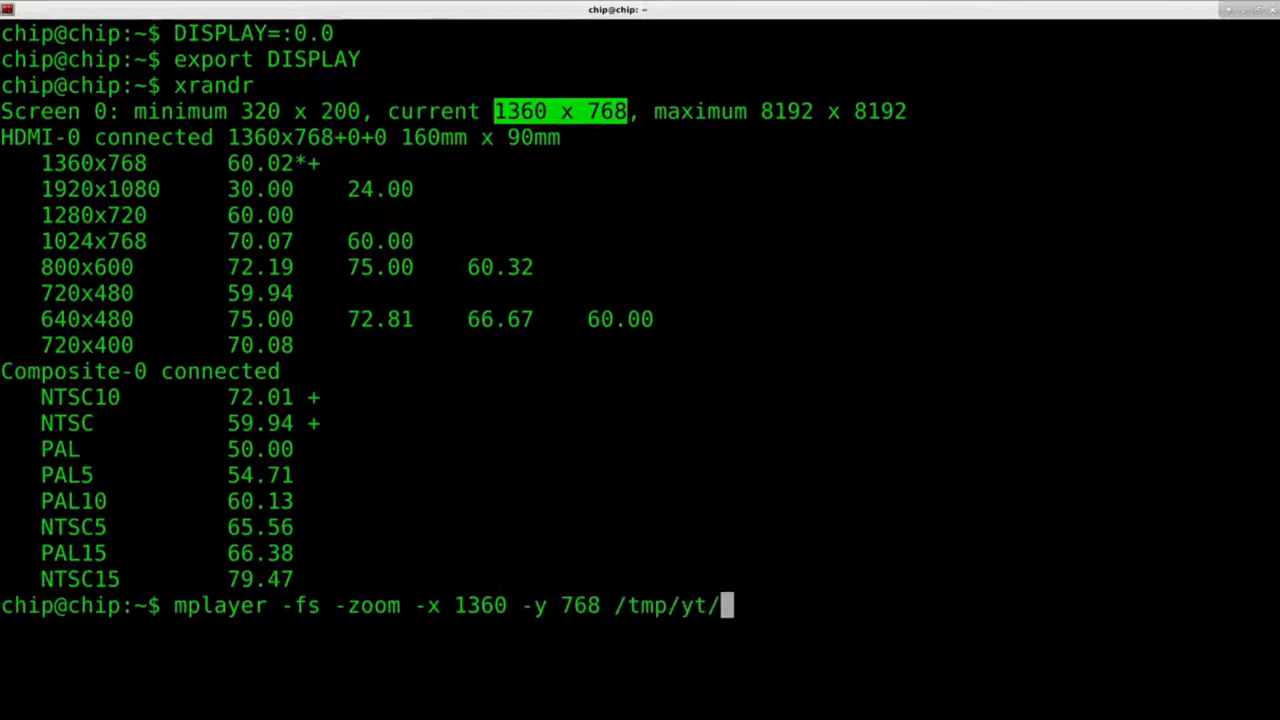
{"action": "type", "text": "2.mp4"}
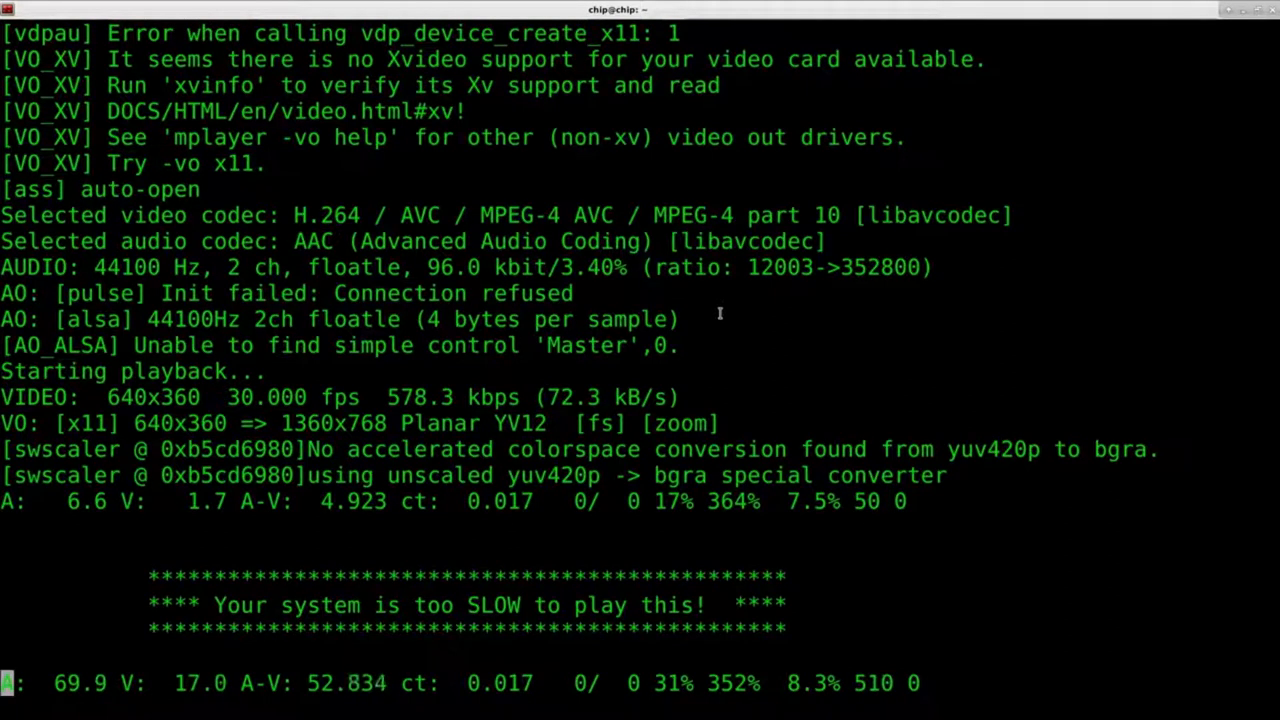
Quit the slow mplayer playback and recall the /tmp/yt/2.mp4 command
{"action": "key", "text": "q"}
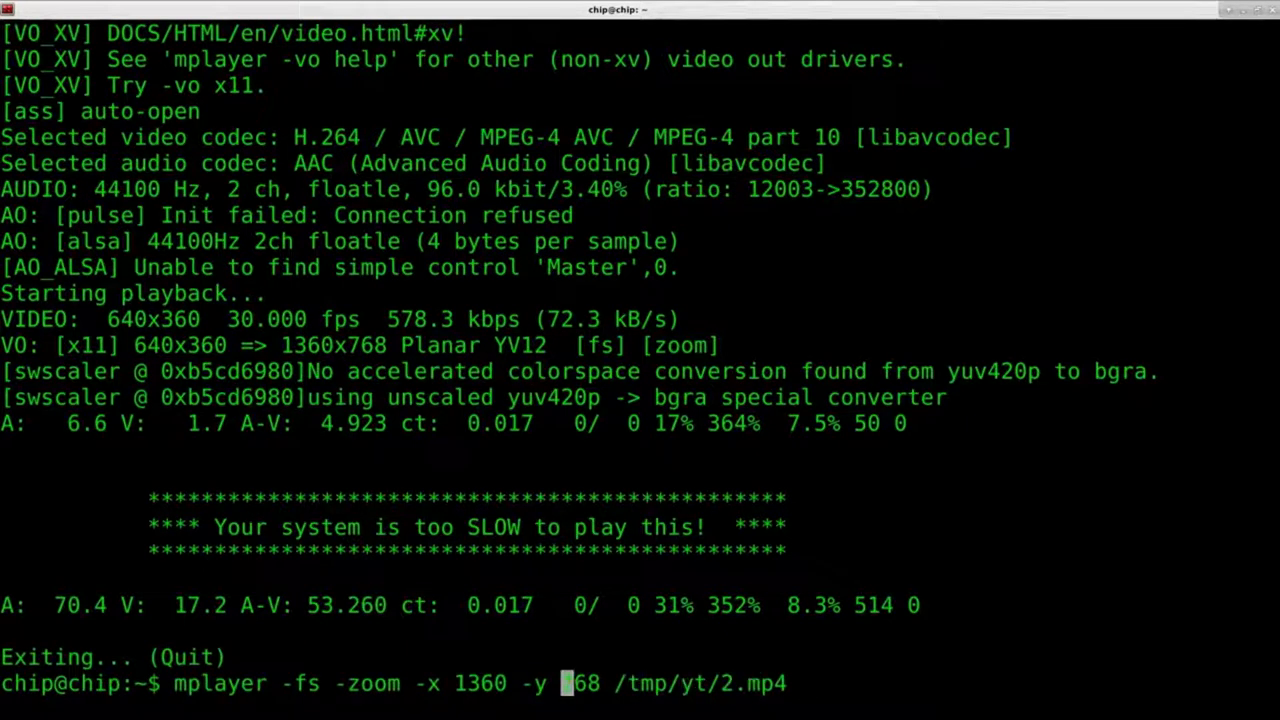
{"action": "type", "text": "8"}
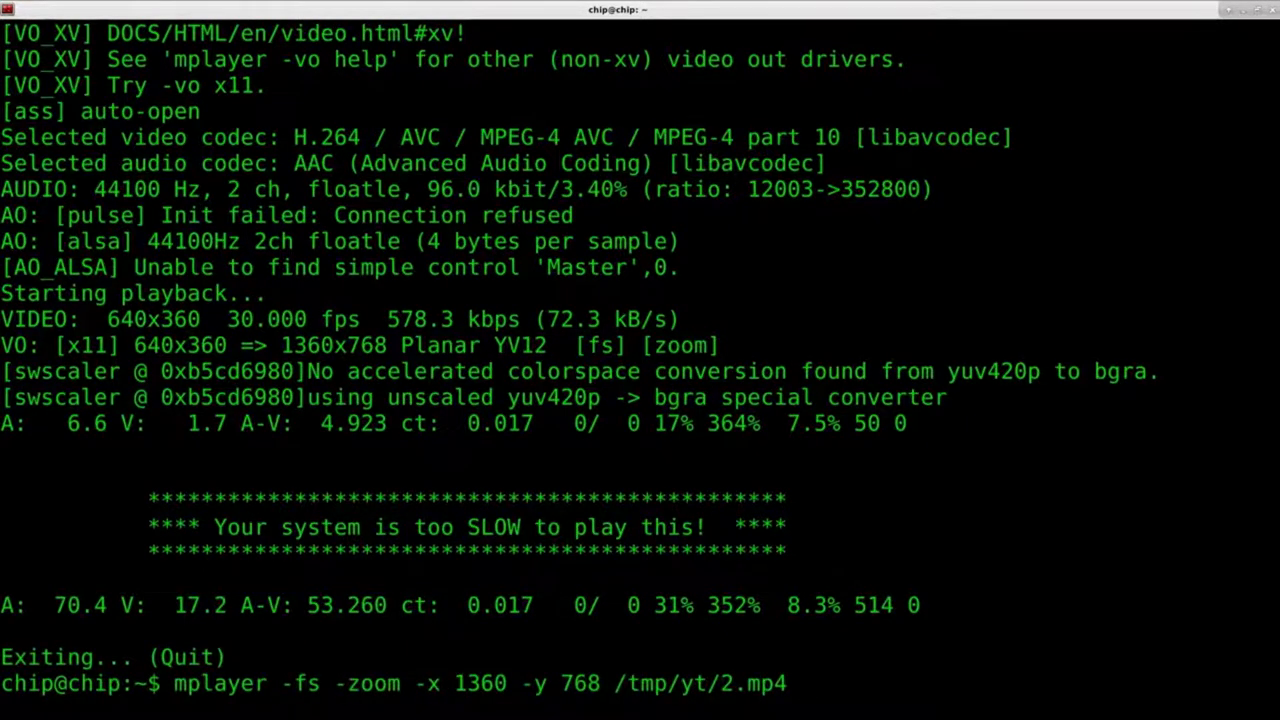